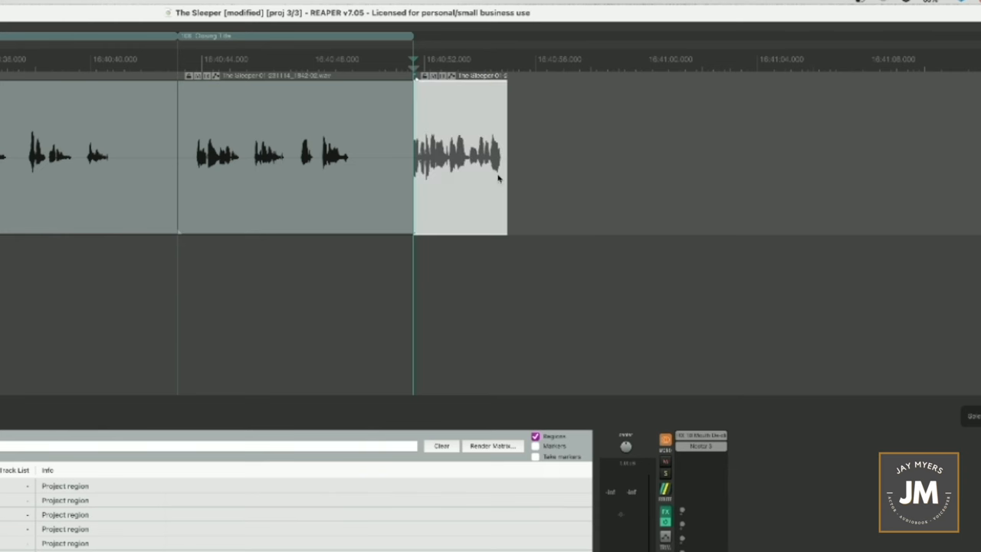
mouse_move(494, 67)
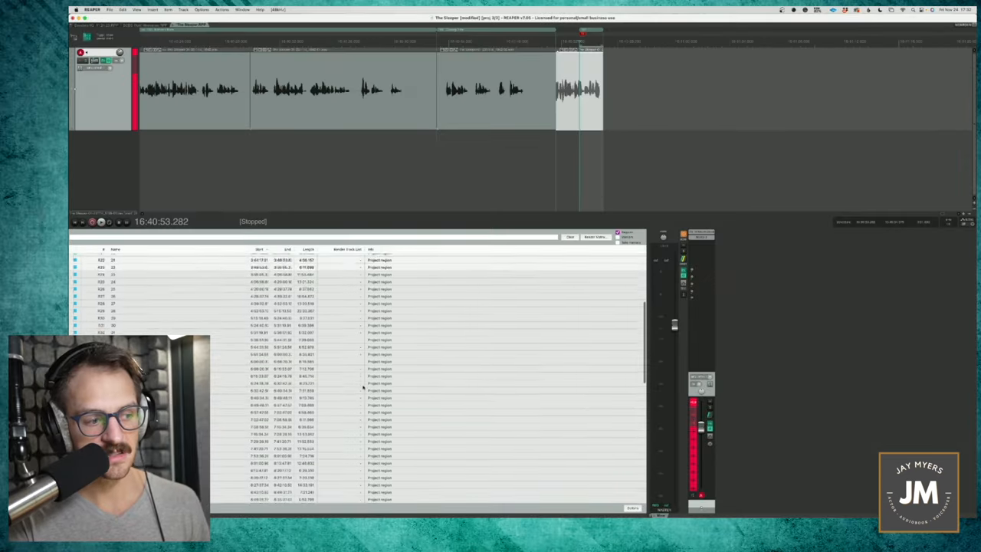
- Paste Closing Title's End time into the final unnamed region's Start field in the Region Manager
scroll("down", 3)
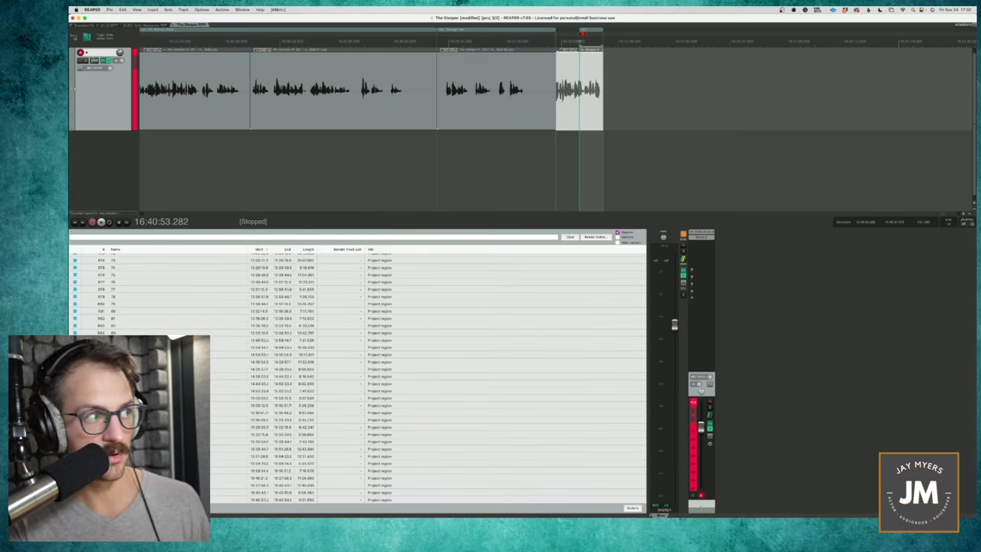
left_click(136, 9)
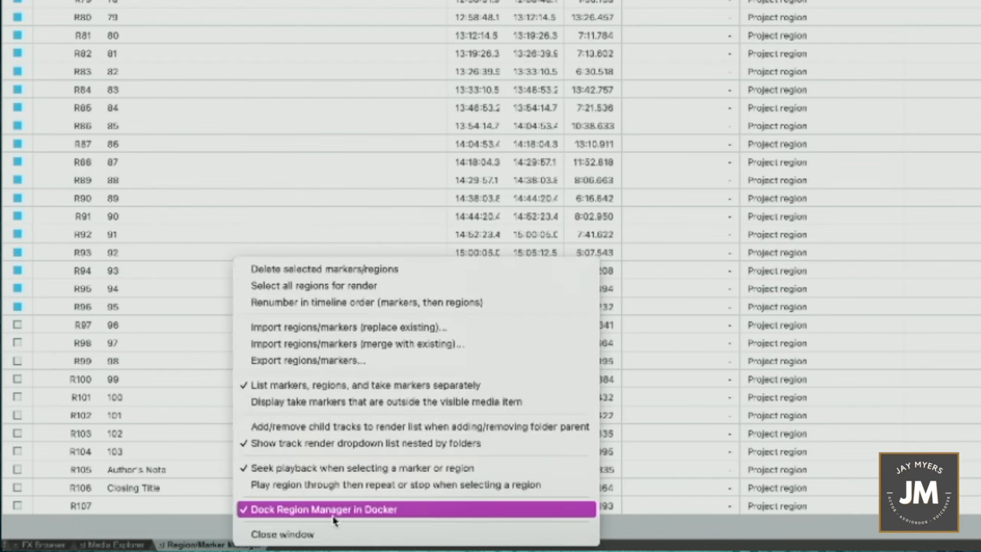
left_click(323, 508)
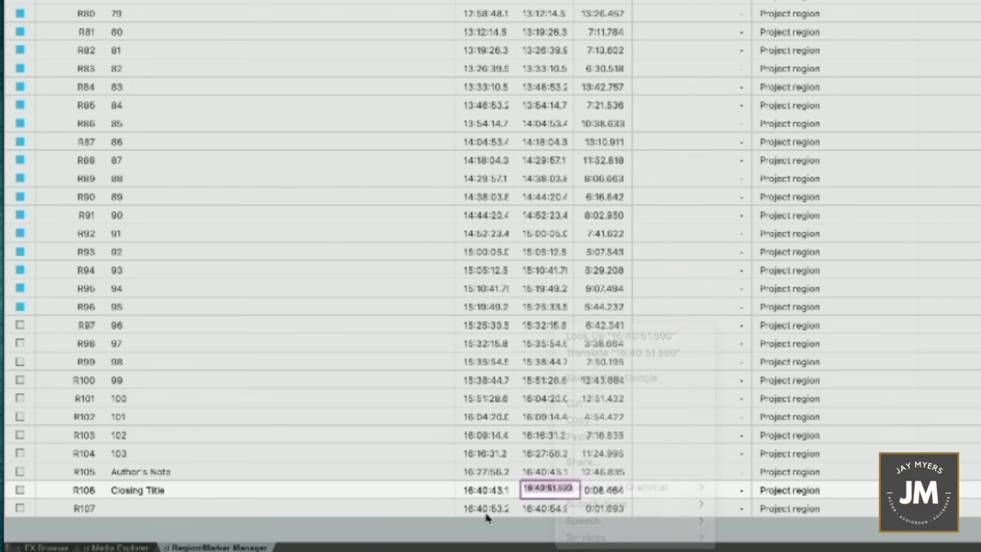
left_click(490, 510)
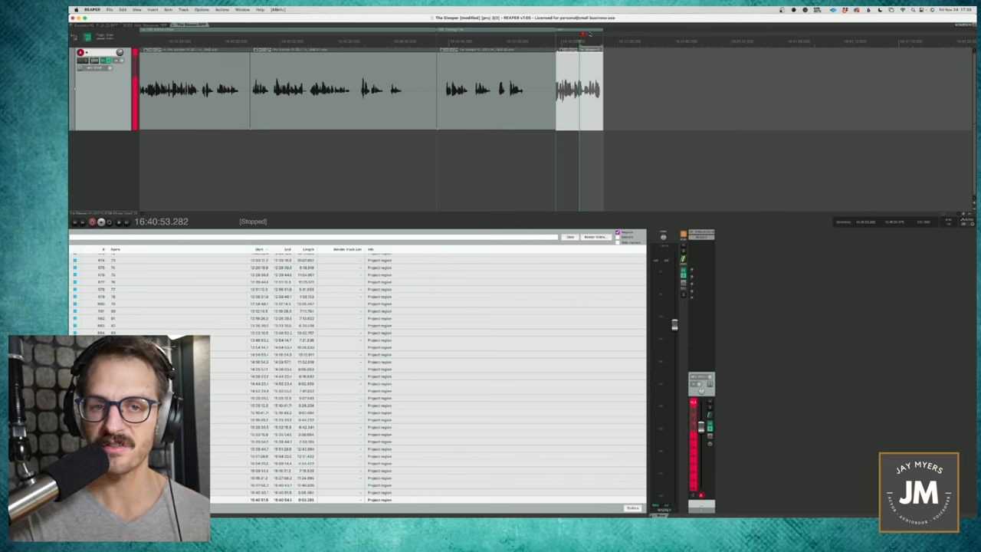
mouse_move(736, 182)
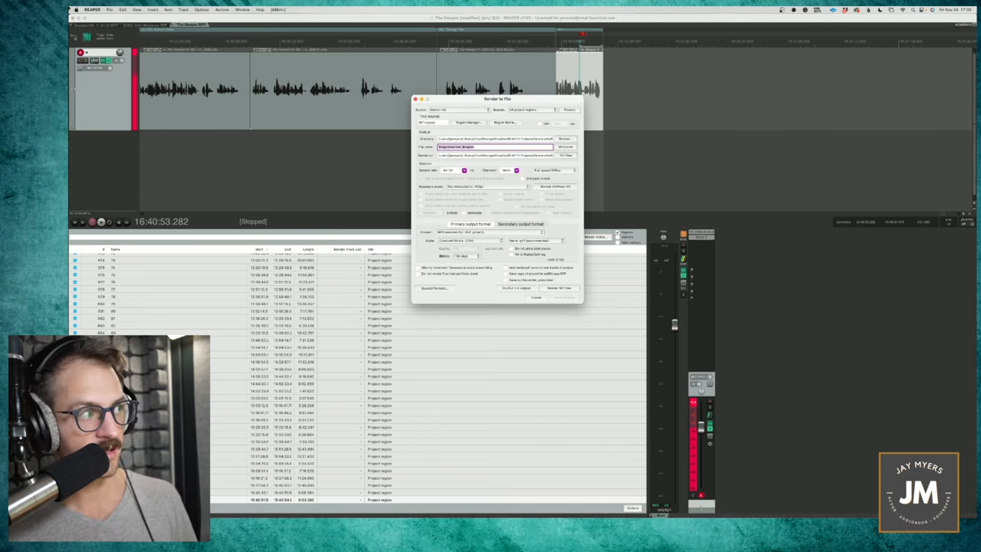
- Open File > Render to bring up the Render to File dialog
left_click(111, 10)
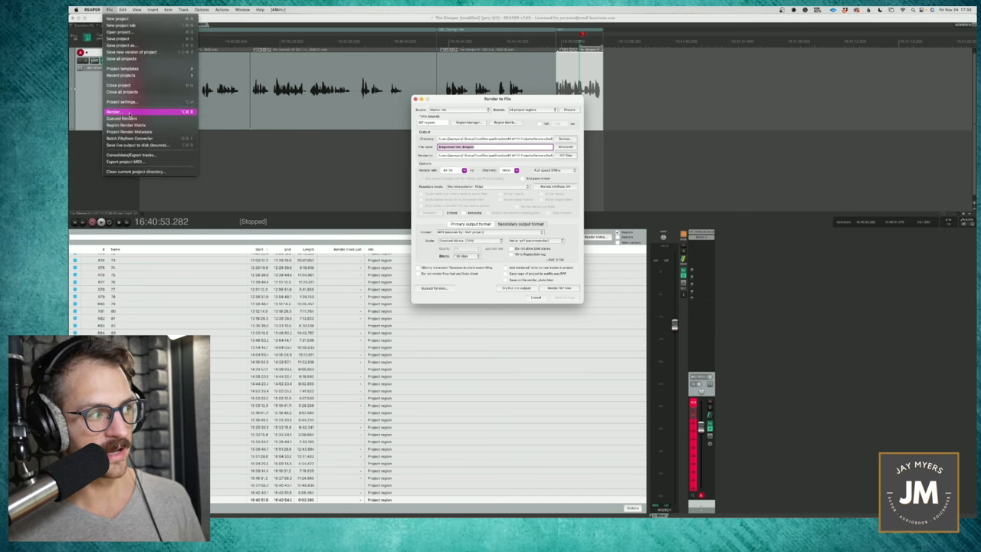
left_click(115, 111)
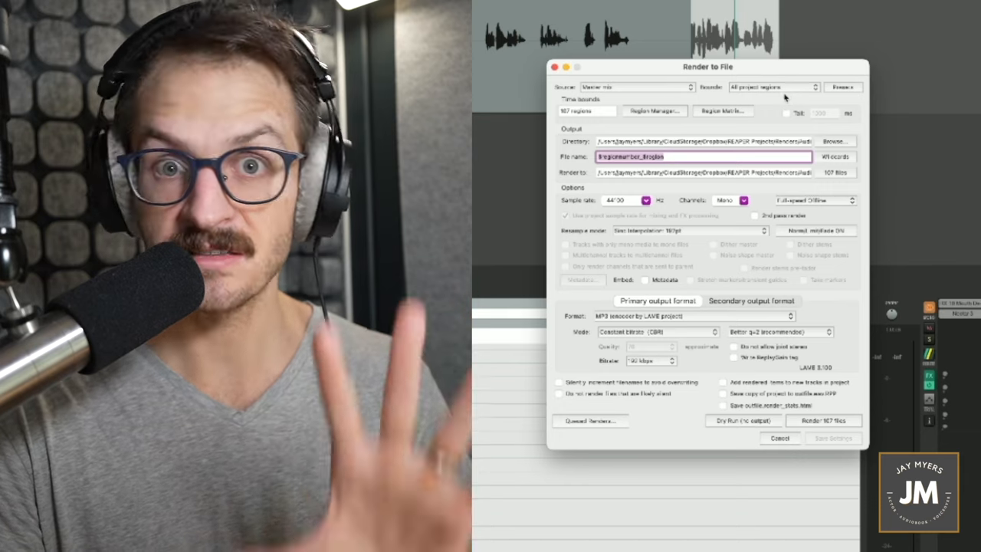
- Try Entire project and Time selection, then set render bounds to Custom time range
left_click(773, 86)
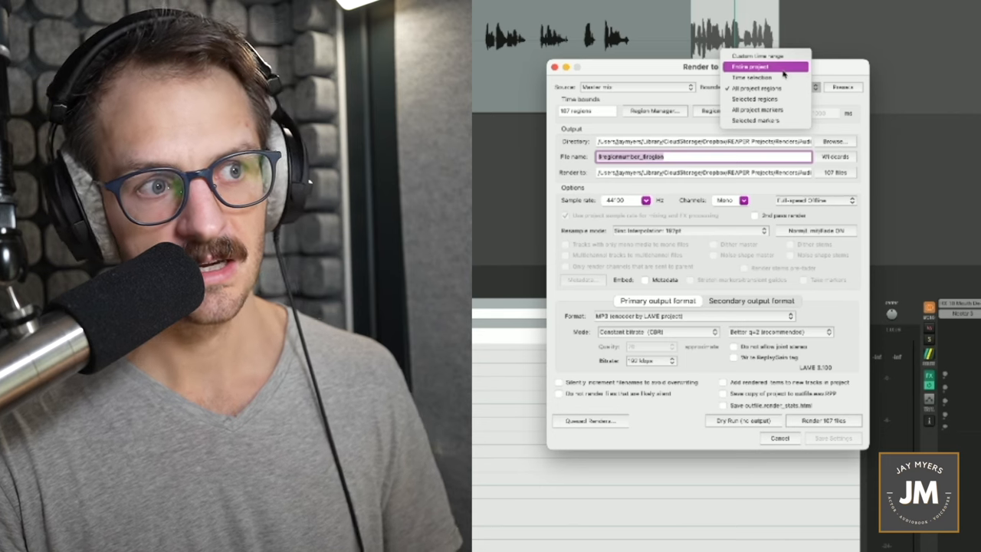
mouse_move(766, 55)
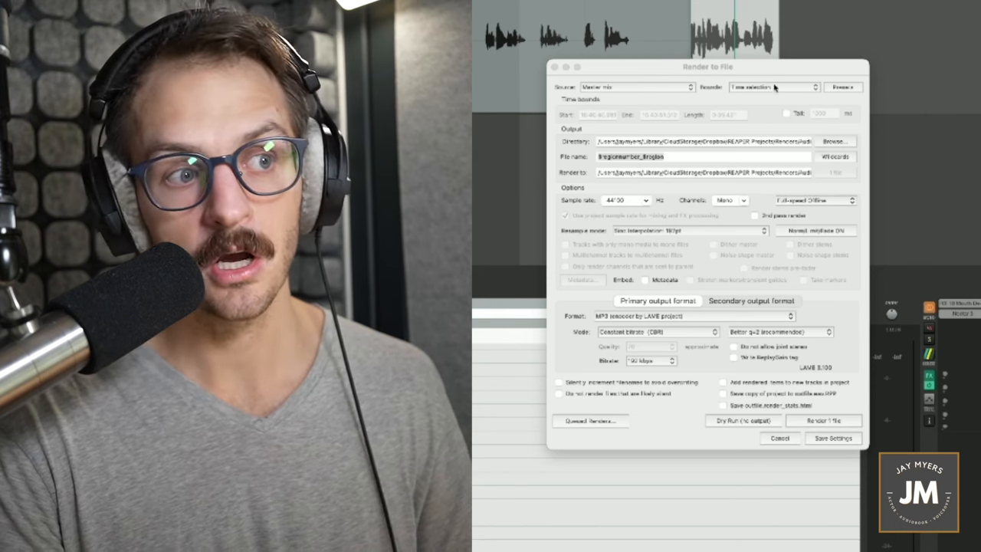
left_click(773, 86)
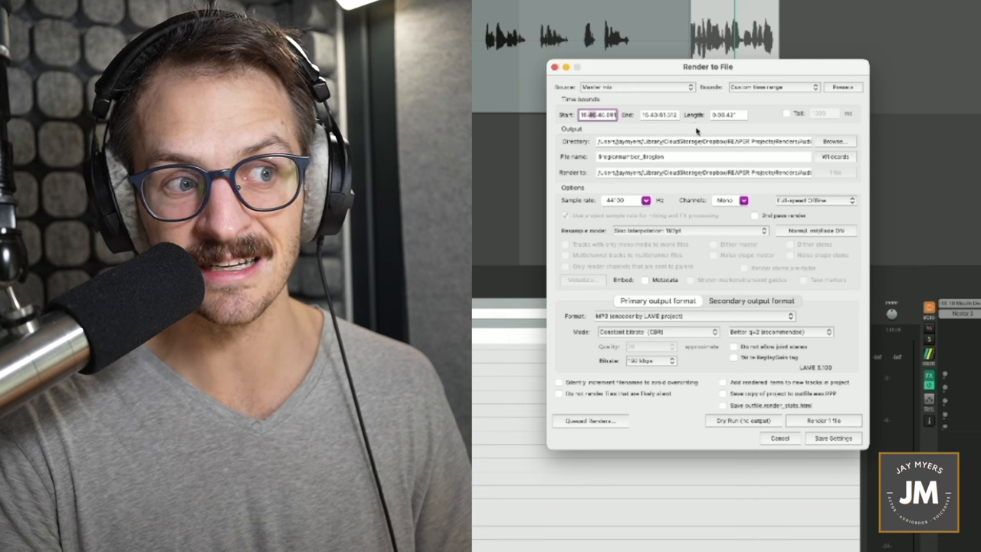
left_click(772, 87)
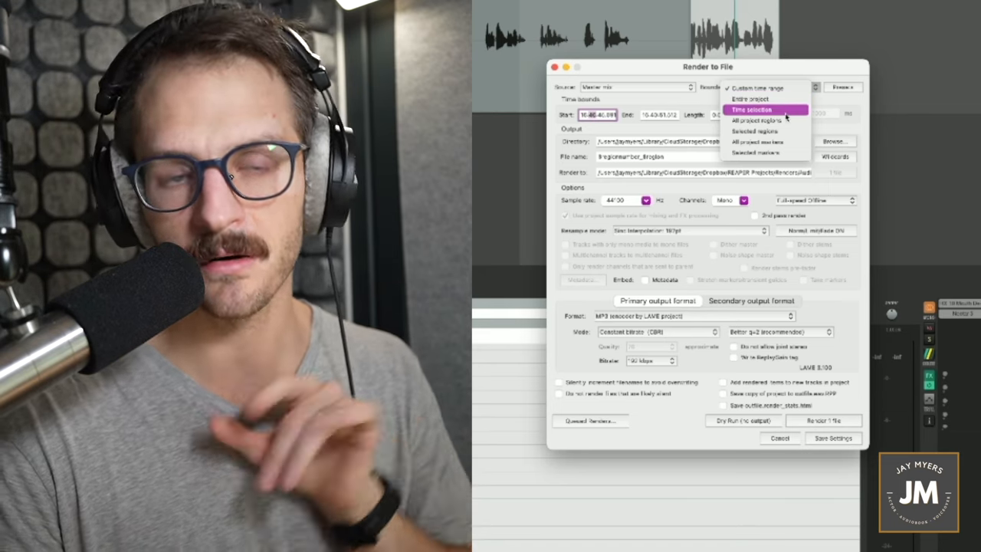
mouse_move(766, 121)
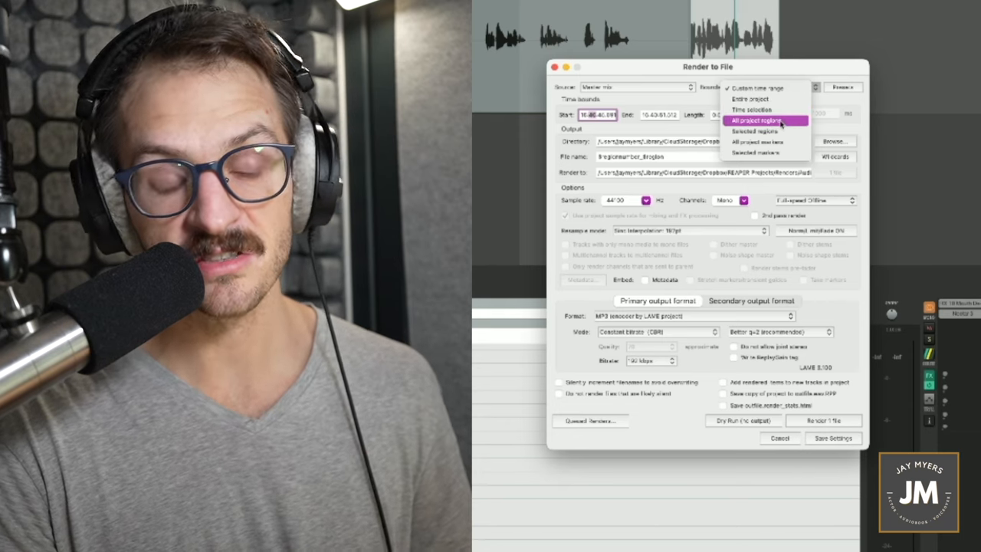
mouse_move(766, 131)
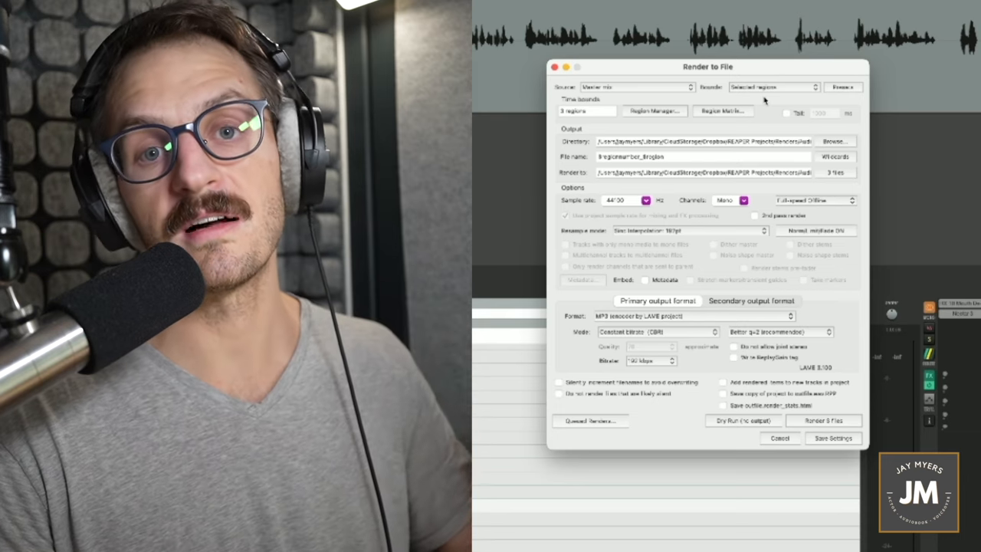
- Set the render bounds to All project regions, yielding 107 files
left_click(773, 87)
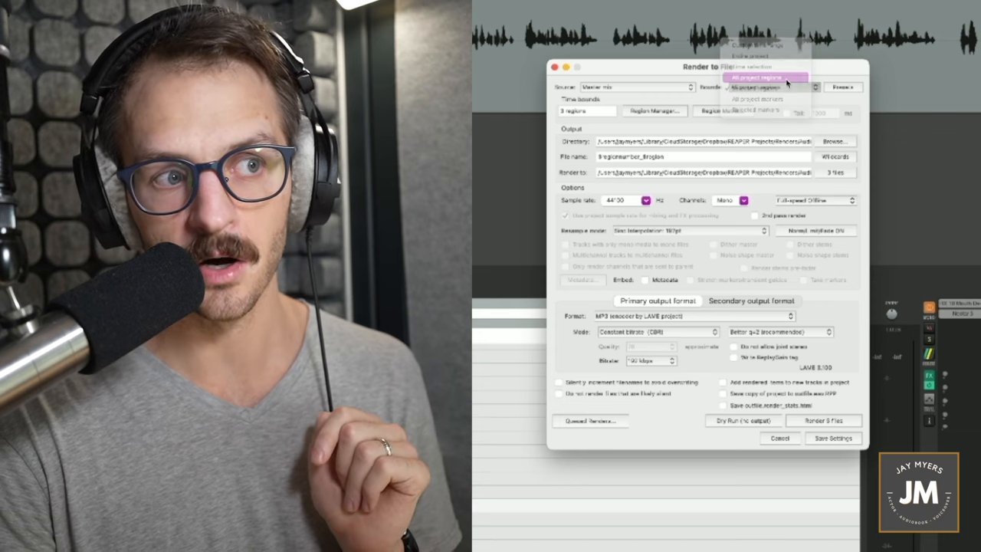
left_click(759, 76)
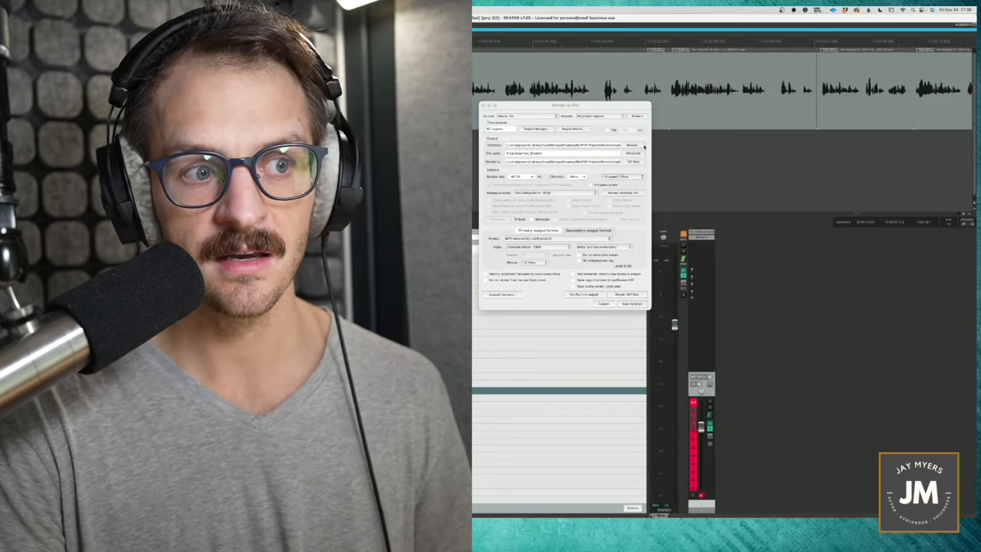
- Browse for an output directory and create a new folder inside Renders
left_click(631, 145)
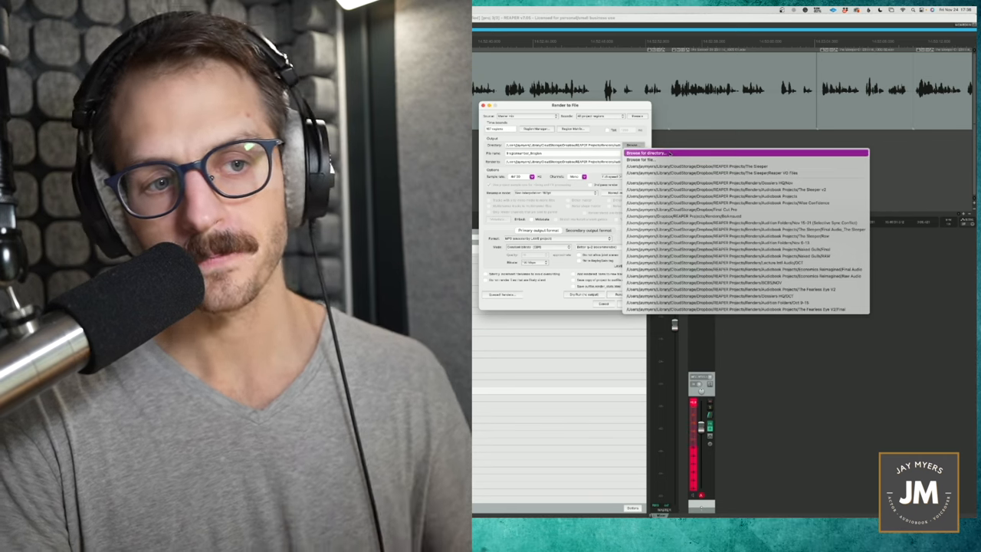
left_click(747, 295)
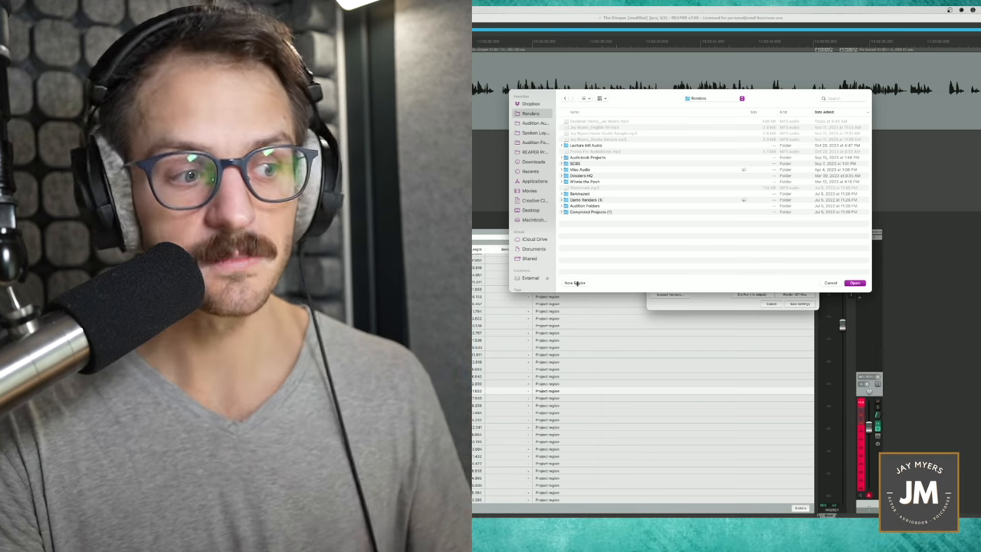
left_click(574, 282)
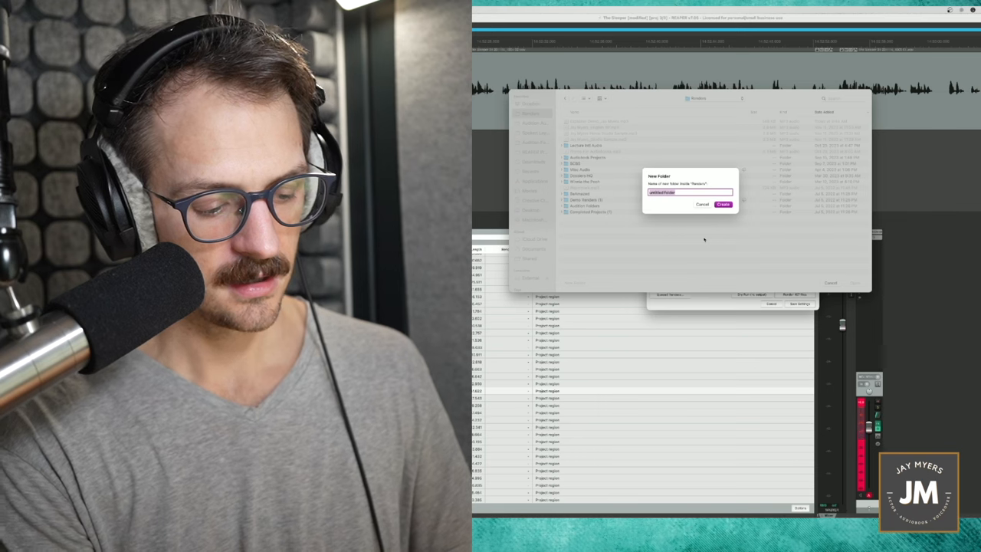
left_click(701, 204)
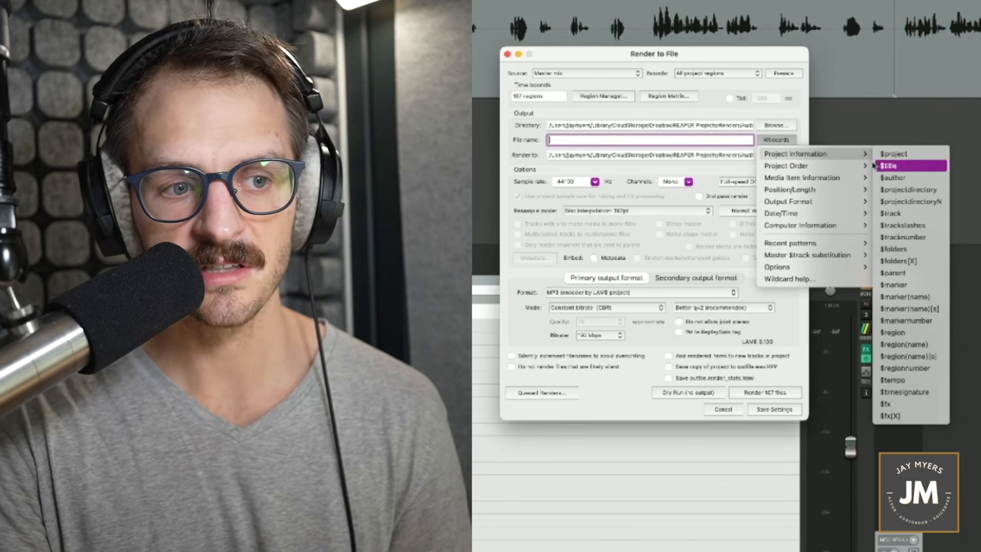
- Insert a Project Information wildcard at the start of the cleared file name
left_click(889, 332)
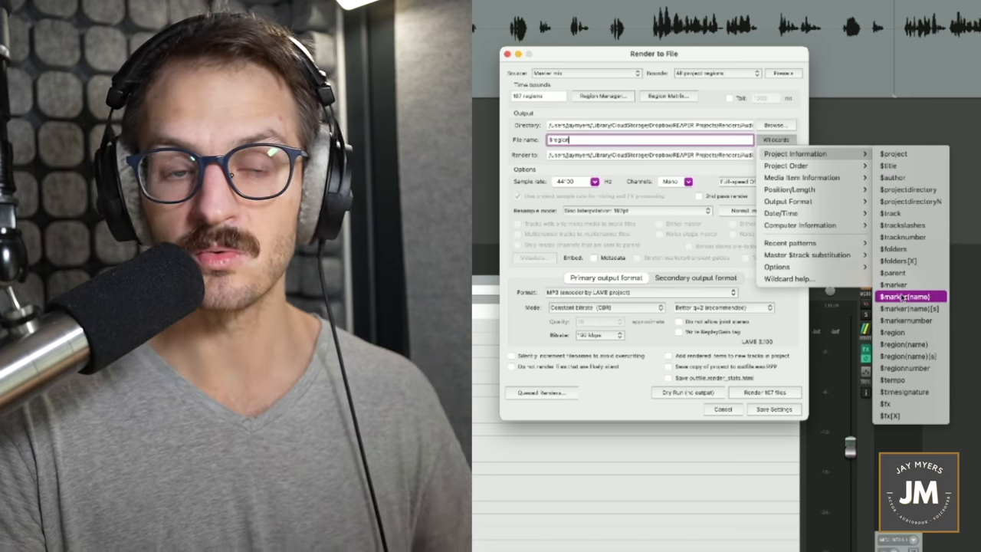
mouse_move(908, 153)
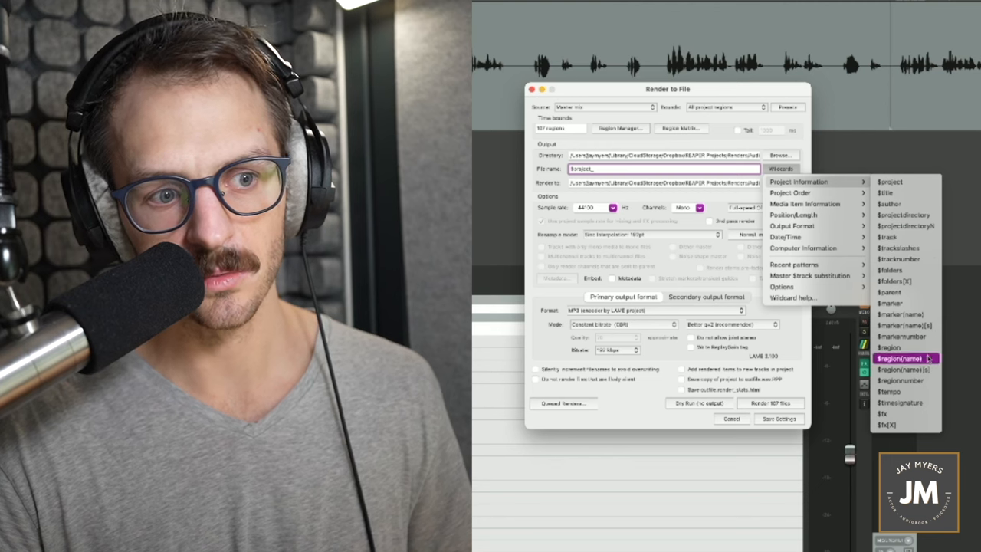
- Replace the file name with the $region wildcard from Project Information
left_click(903, 359)
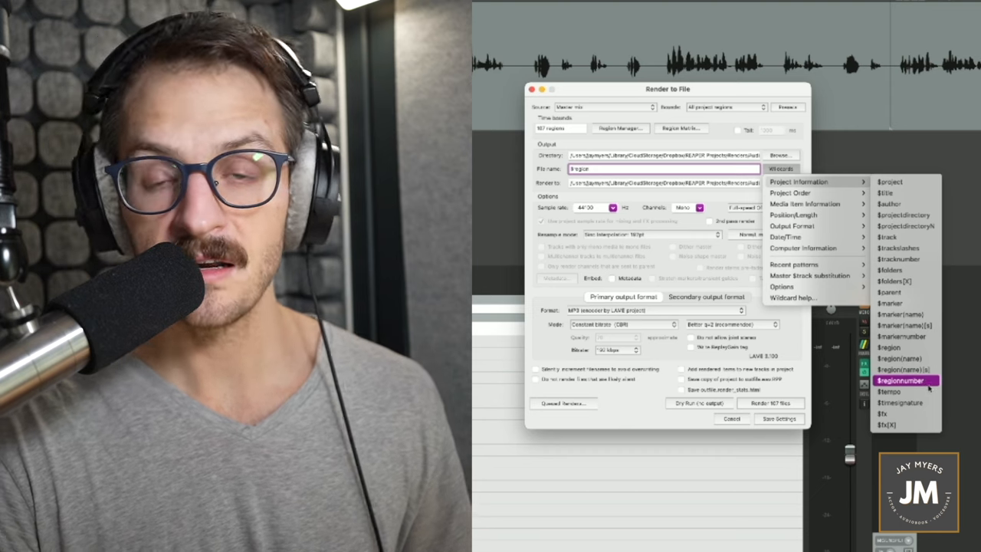
- Add $regionnumber and an underscore before $region in the file name
left_click(904, 380)
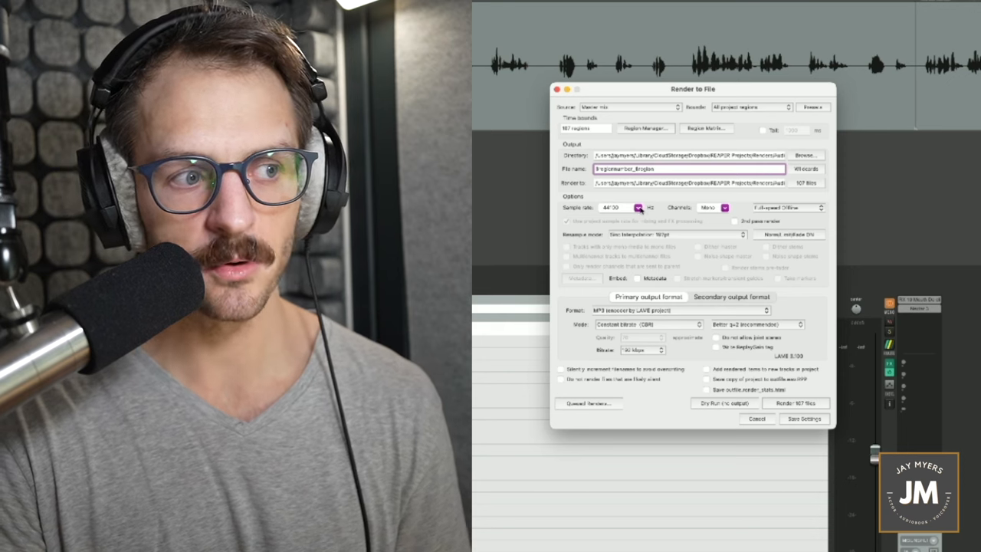
left_click(637, 208)
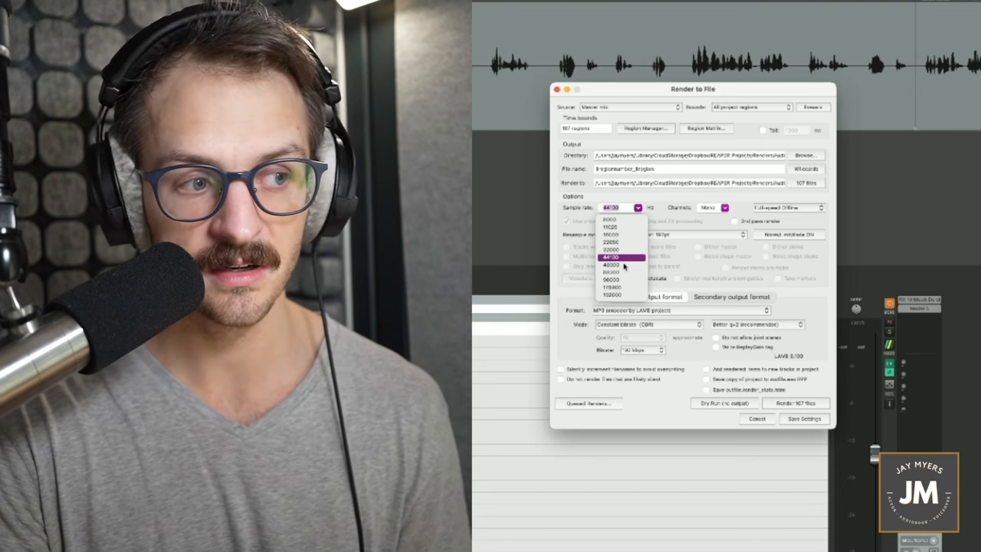
left_click(610, 256)
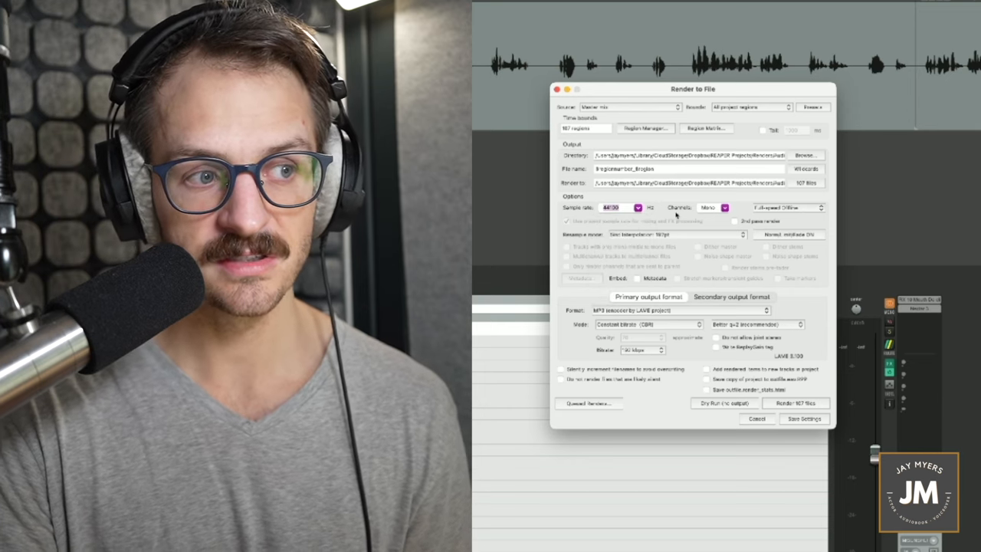
left_click(714, 207)
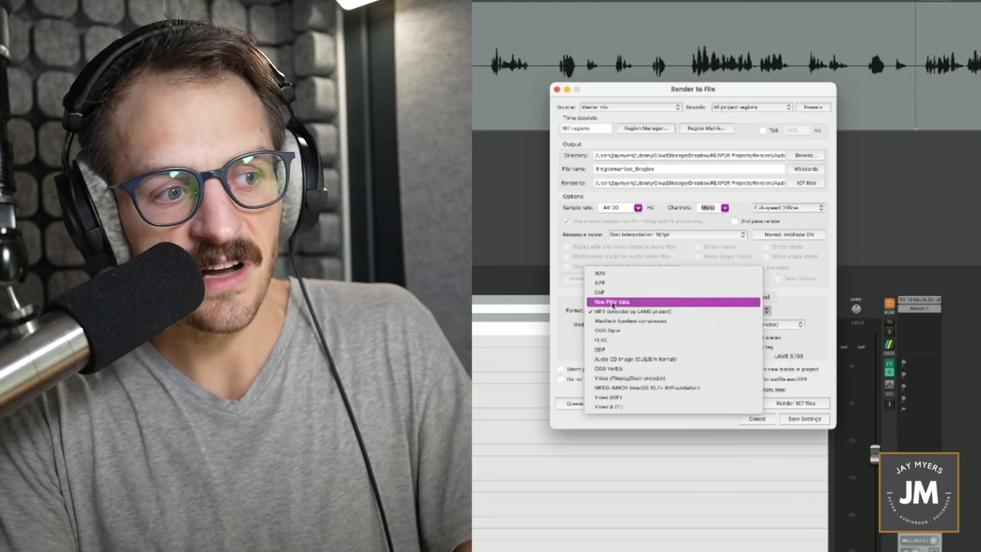
left_click(630, 311)
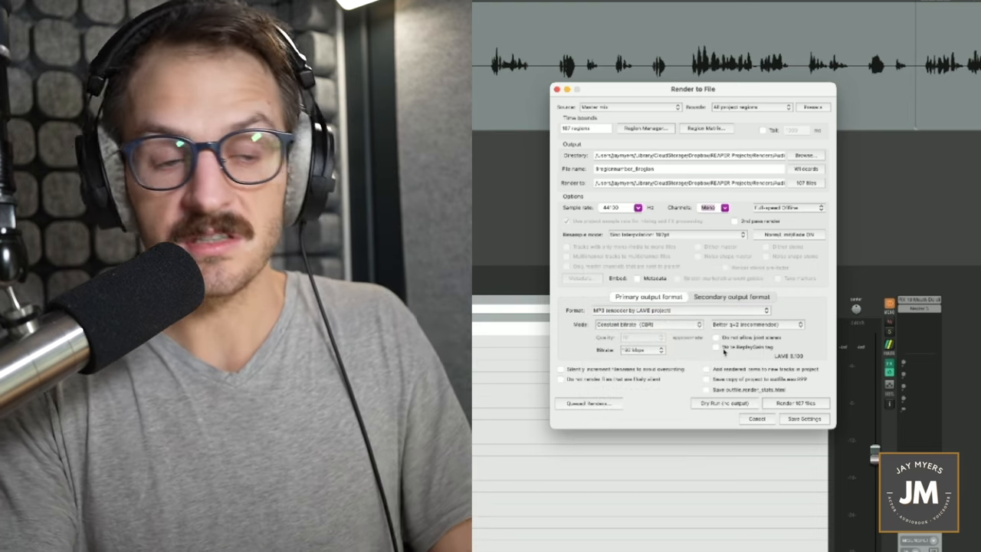
left_click(642, 350)
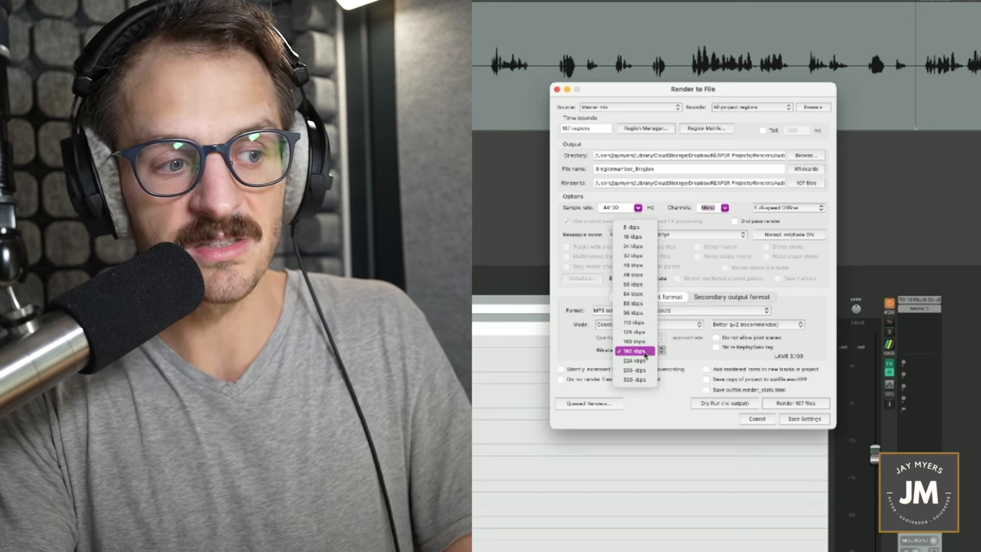
left_click(638, 350)
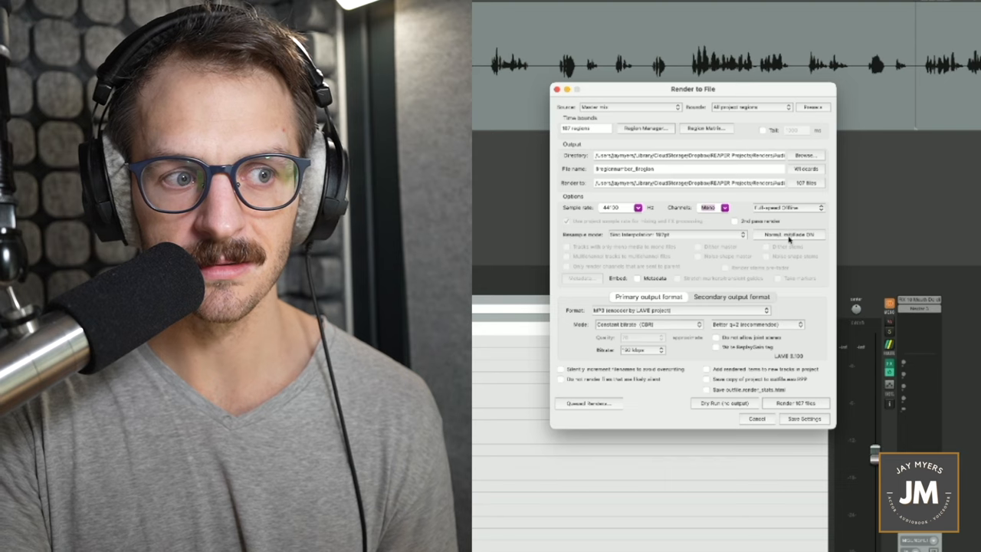
- Open the Normalize/Limit postprocess window from the Render to File dialog
left_click(788, 235)
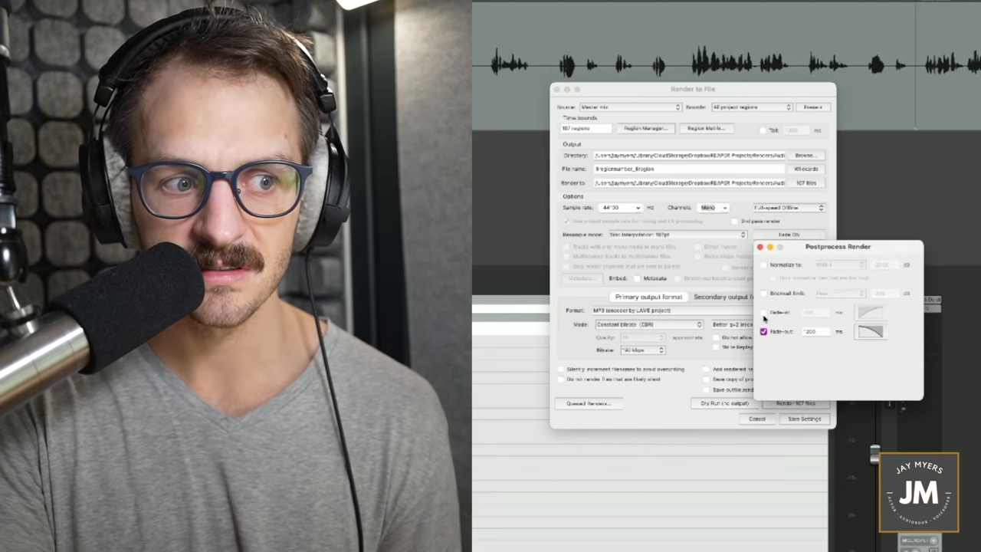
- Turn off fade-out, normalize to RMS-I -23 dB, and enable a Peak brickwall limit
left_click(751, 331)
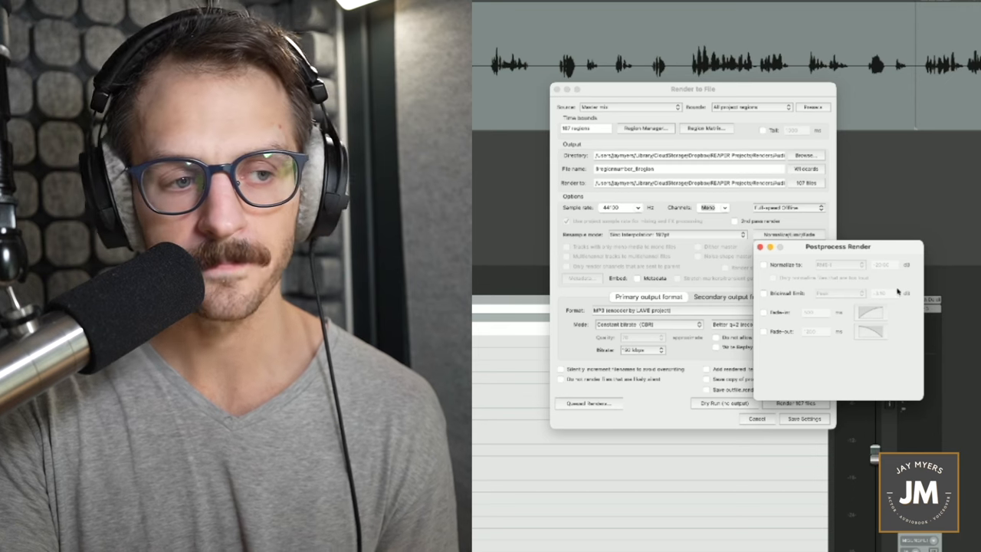
left_click(764, 265)
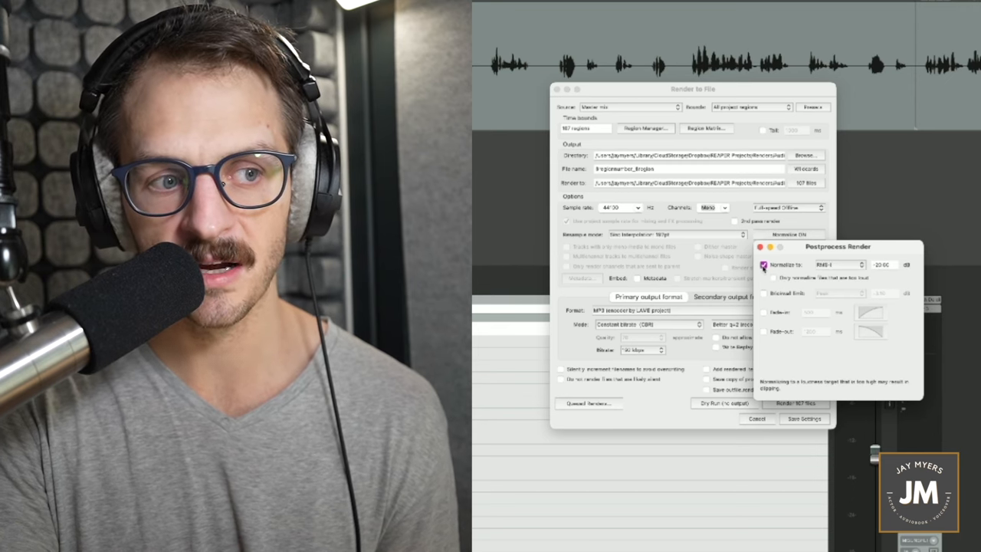
left_click(839, 264)
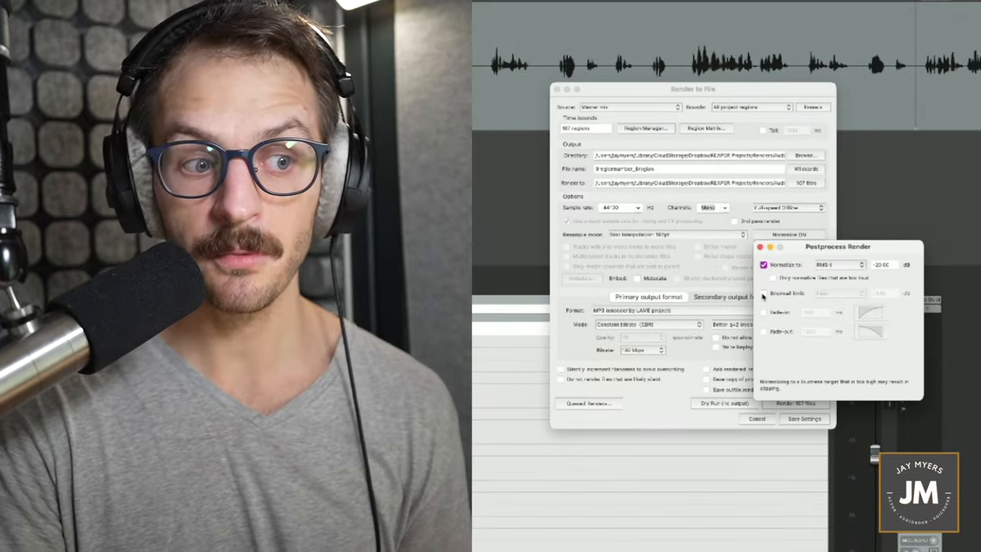
left_click(763, 293)
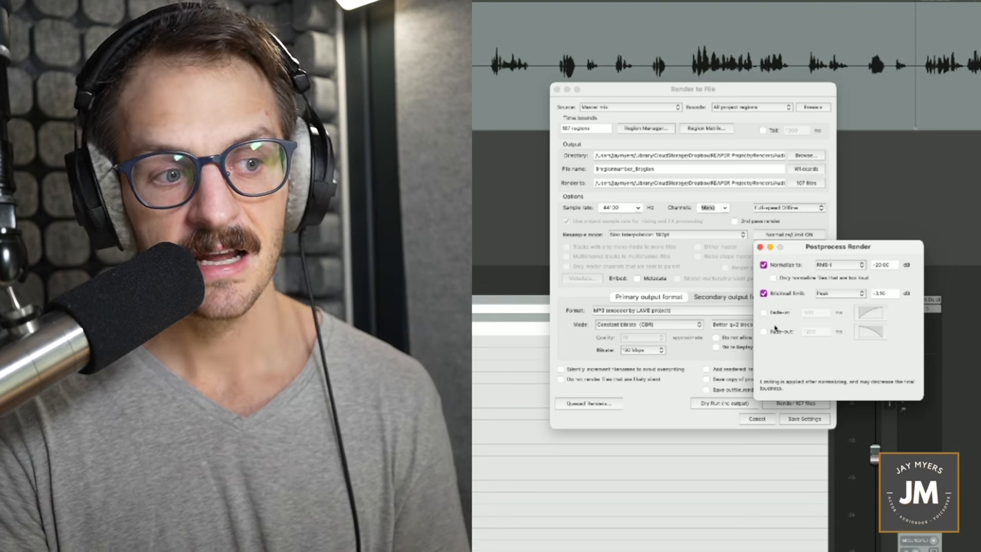
- Enable a 500 ms fade-in and toggle the fade-out checkbox in Postprocess Render
left_click(763, 312)
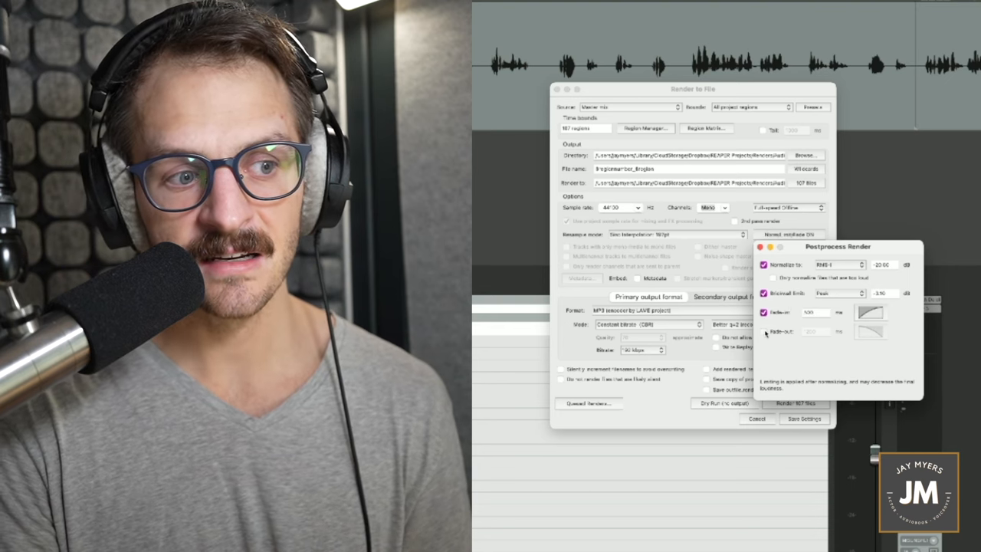
left_click(763, 331)
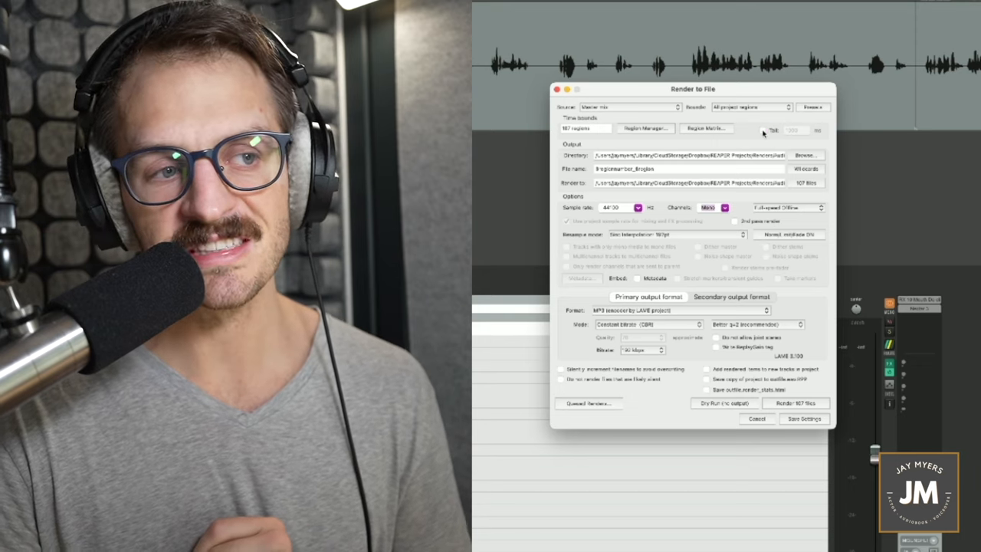
- Enable the Tail option in the render Time bounds section
left_click(762, 129)
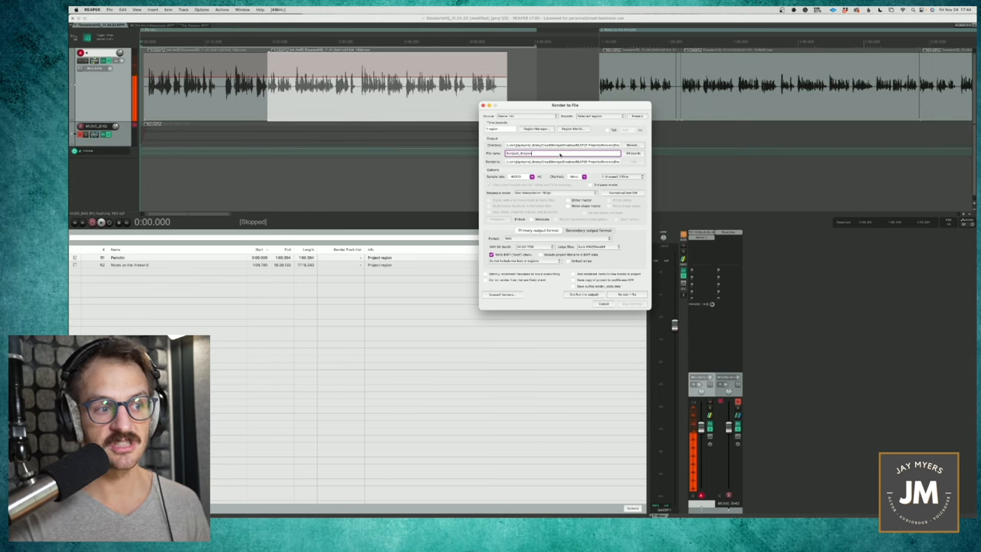
- Append '_1_MUSIC' to the render file name pattern
type("_1")
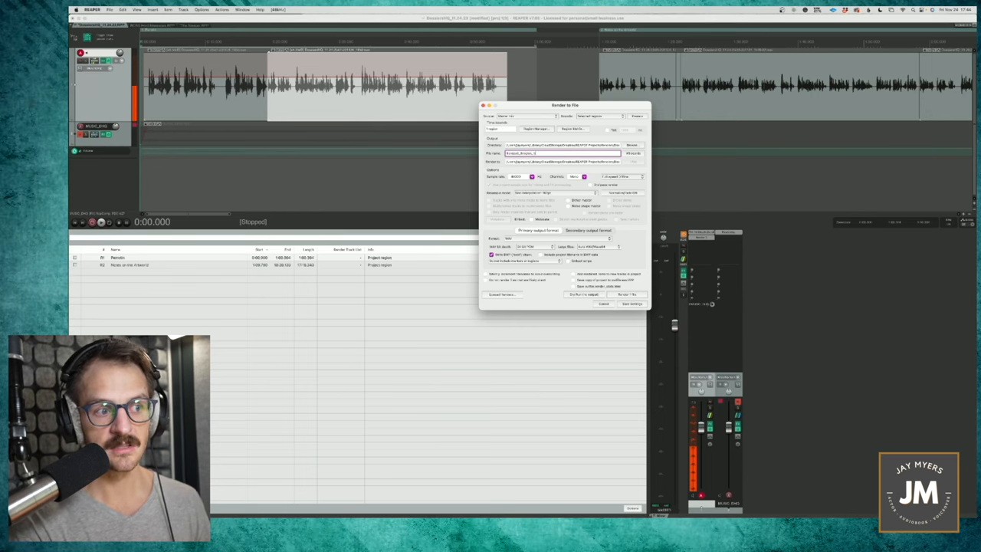
type("_MUSIC")
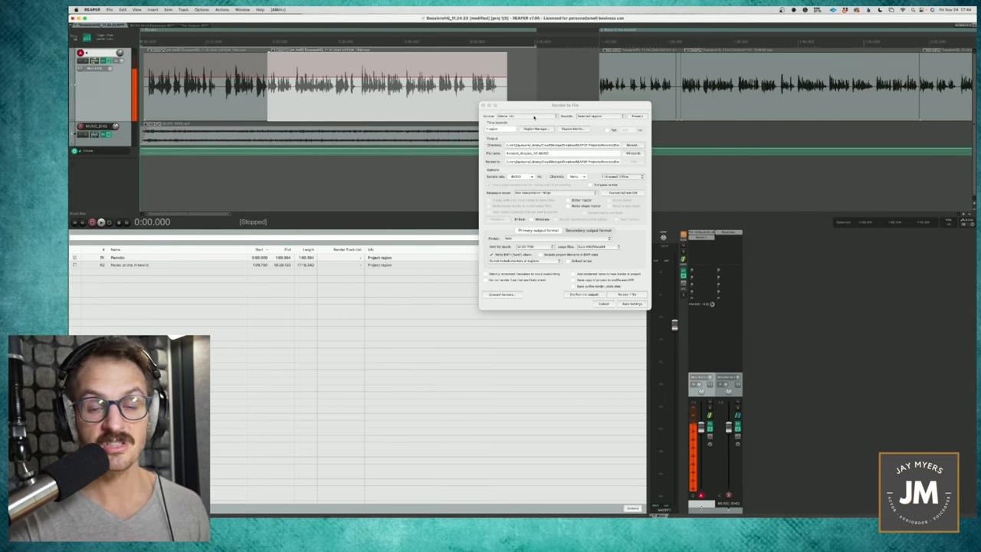
- Set the render source to Selected tracks (stems)
left_click(524, 115)
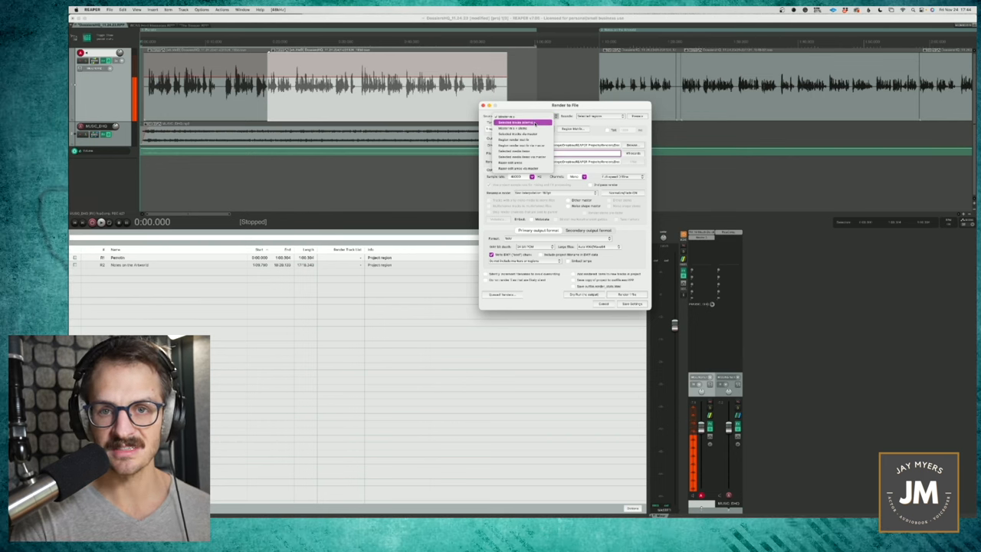
left_click(523, 123)
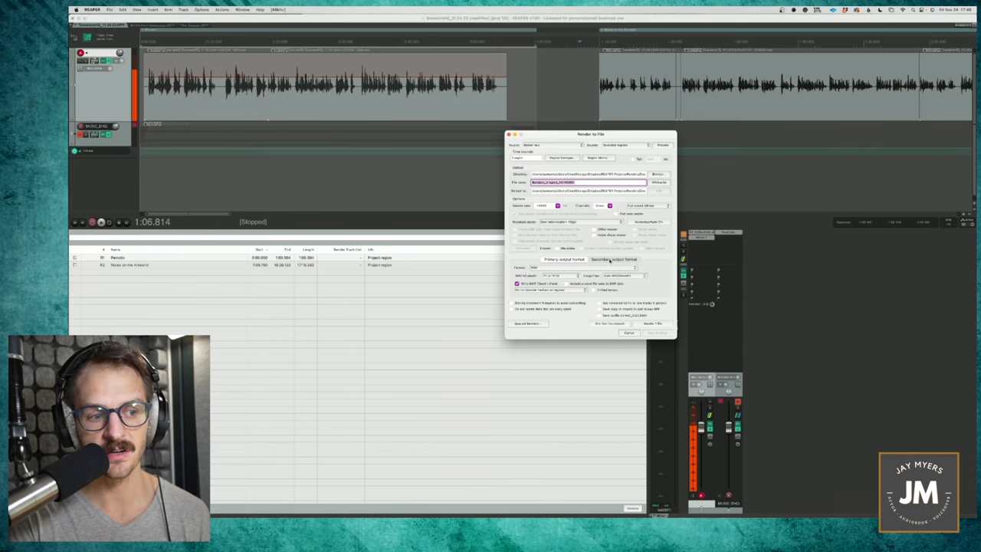
- Set the secondary output format to MP3 (LAME encoder)
left_click(613, 259)
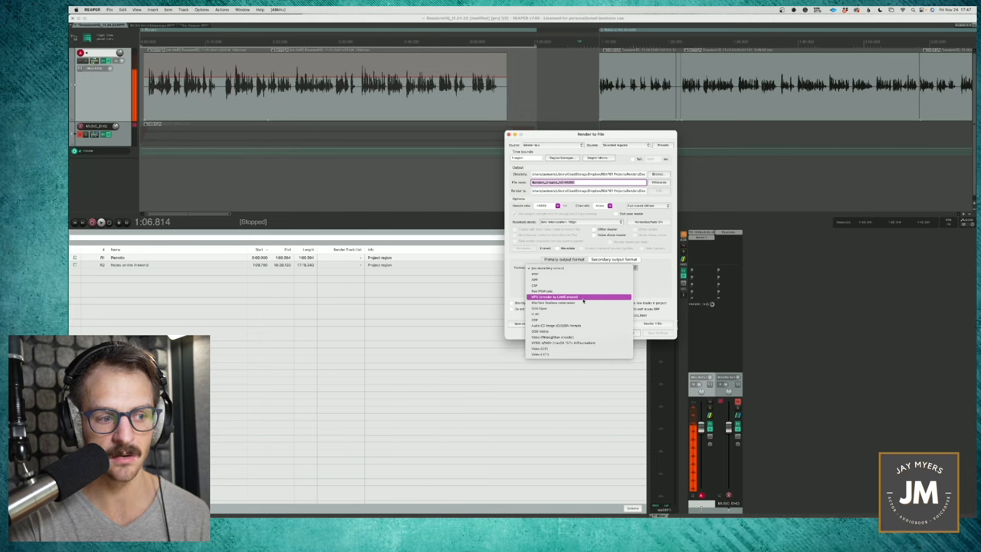
left_click(554, 296)
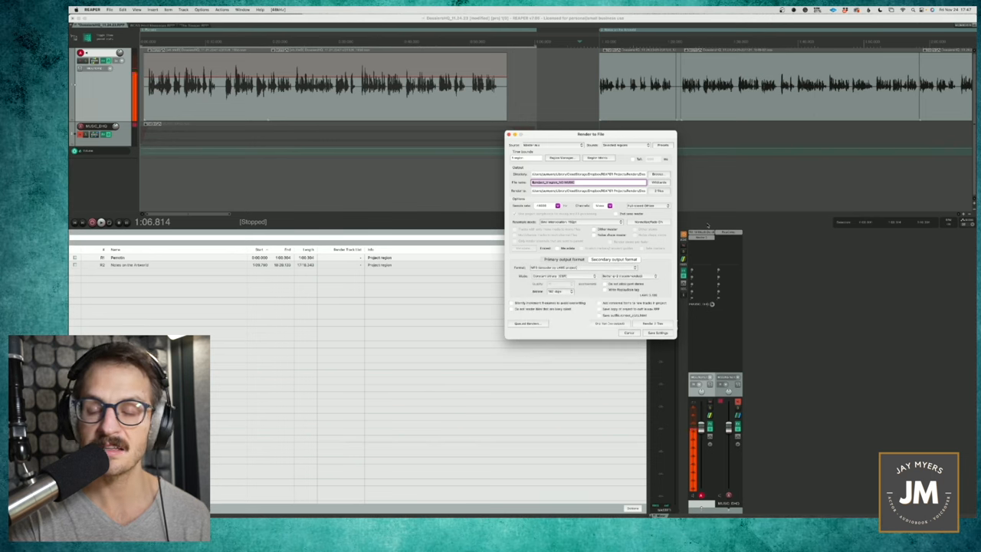